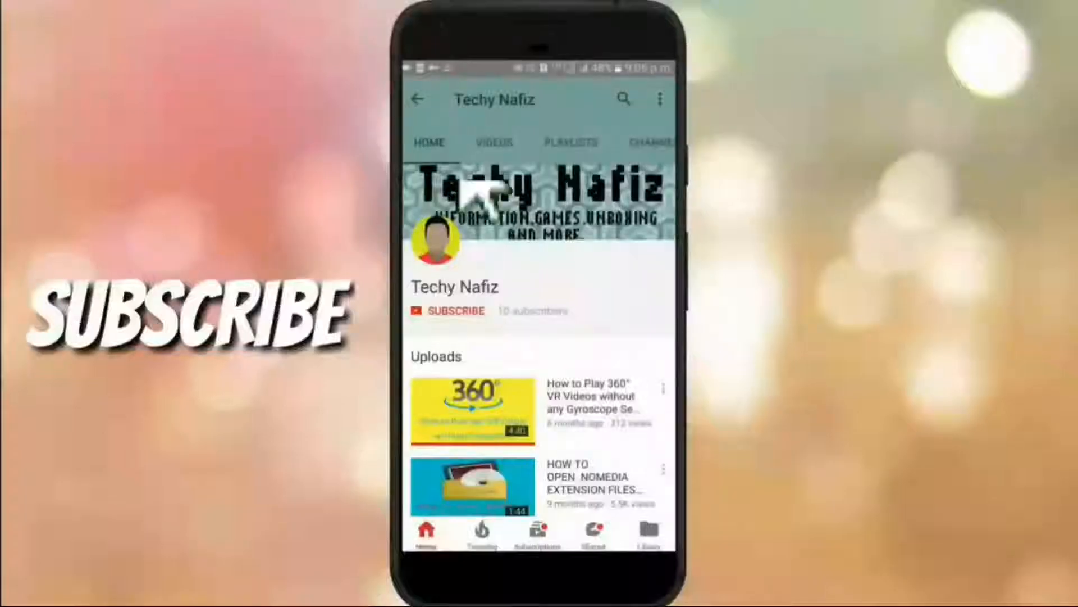
Uninstall DAEMON Tools Lite from Programs and Features and close the finished removal
click(456, 310)
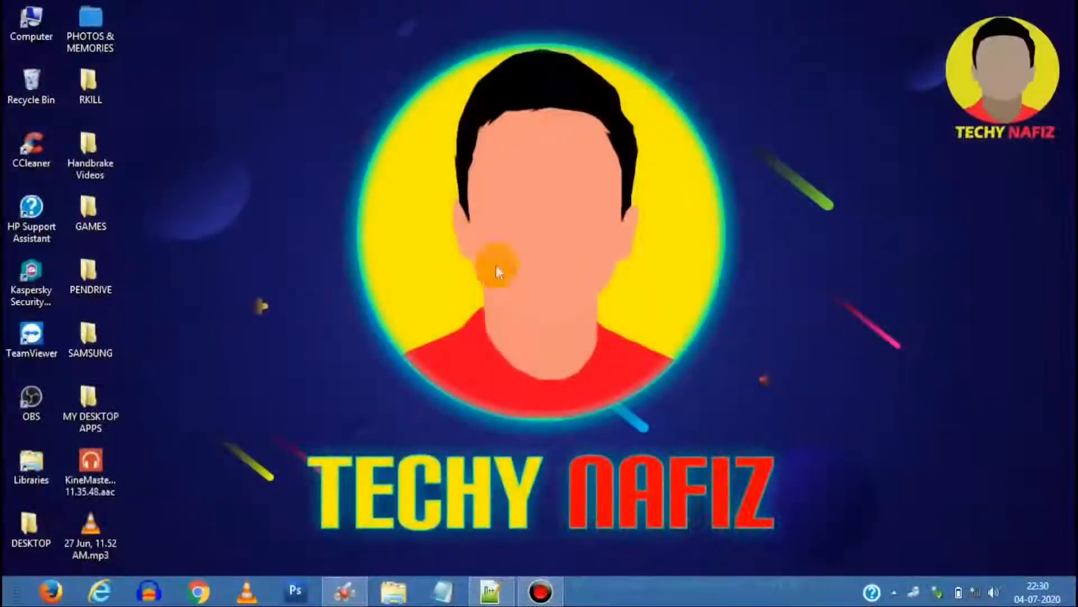
mouse_move(660, 262)
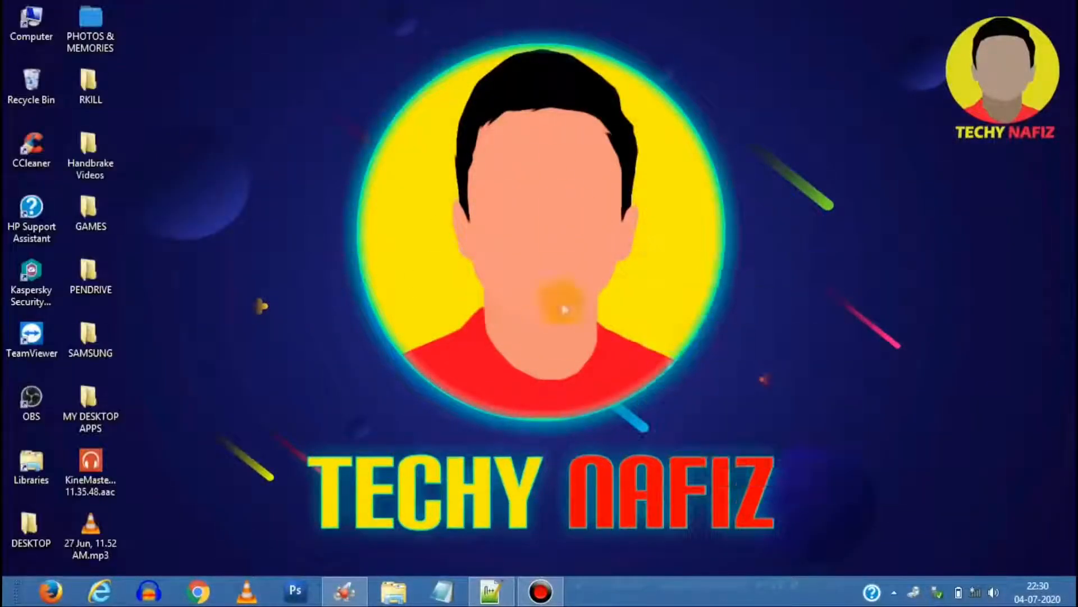
mouse_move(456, 271)
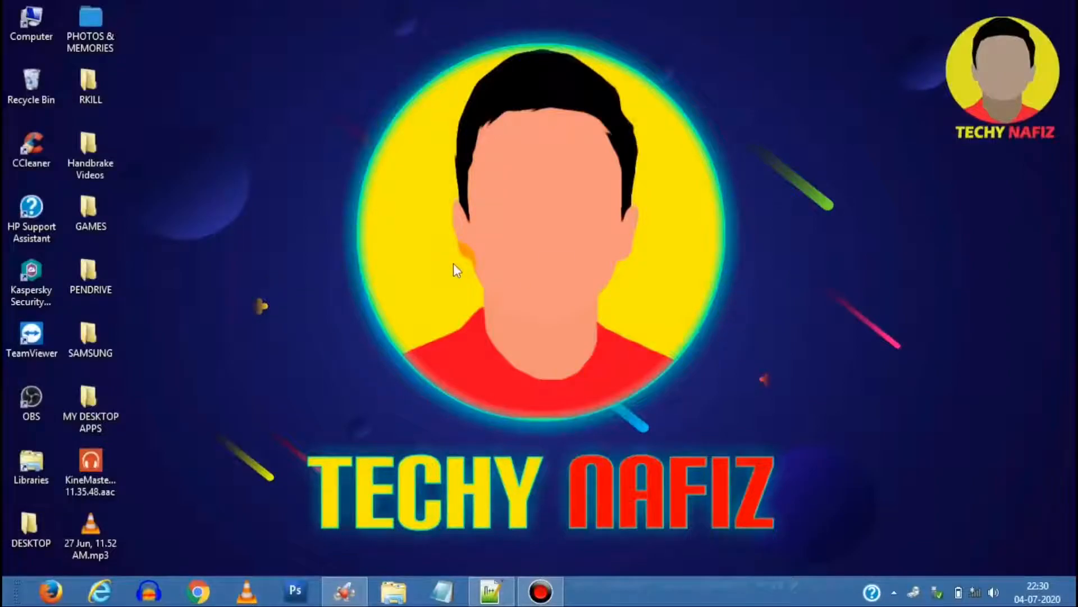
mouse_move(595, 320)
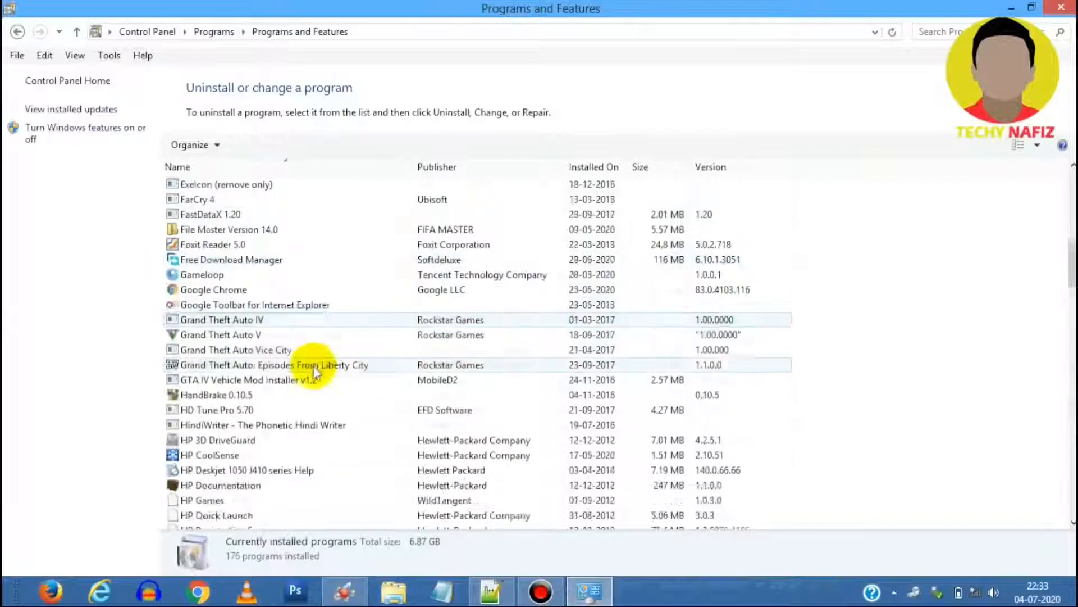
scroll(down, 3)
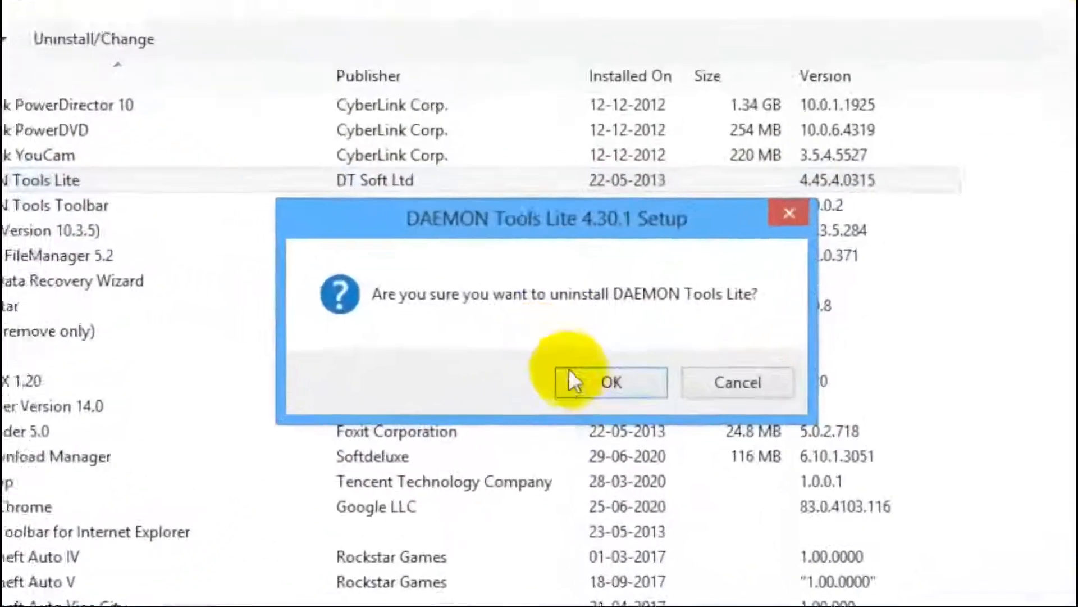
click(609, 382)
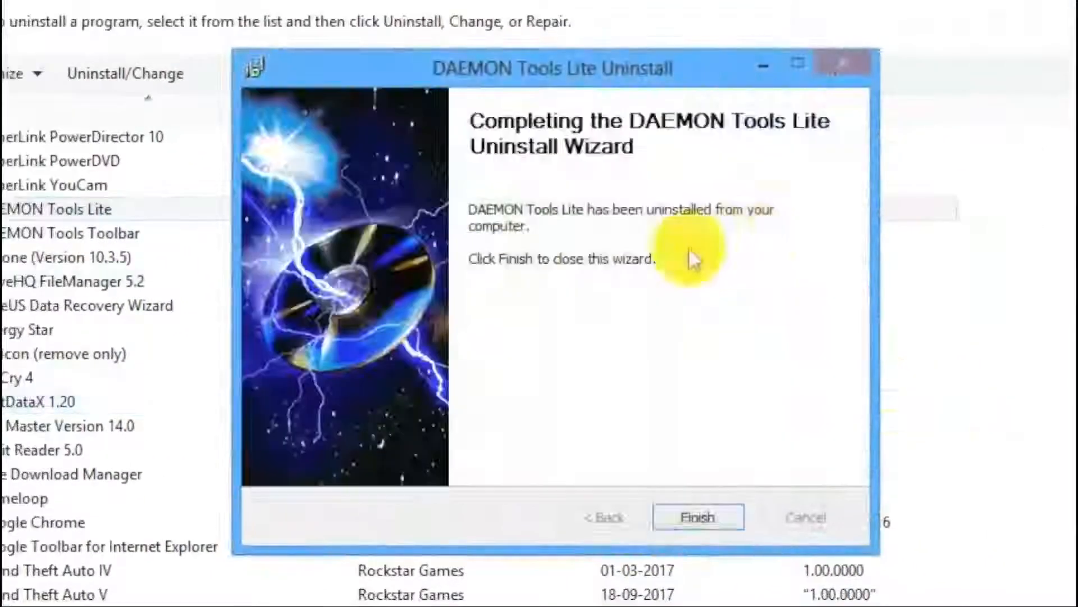
click(697, 515)
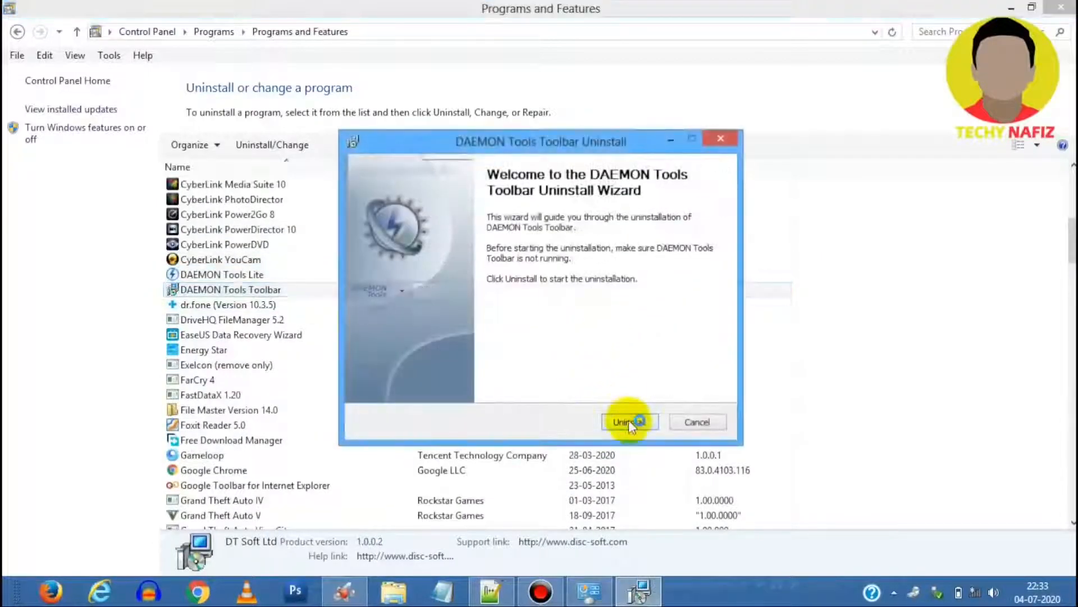
Uninstall DAEMON Tools Toolbar, choosing to reboot later
click(625, 421)
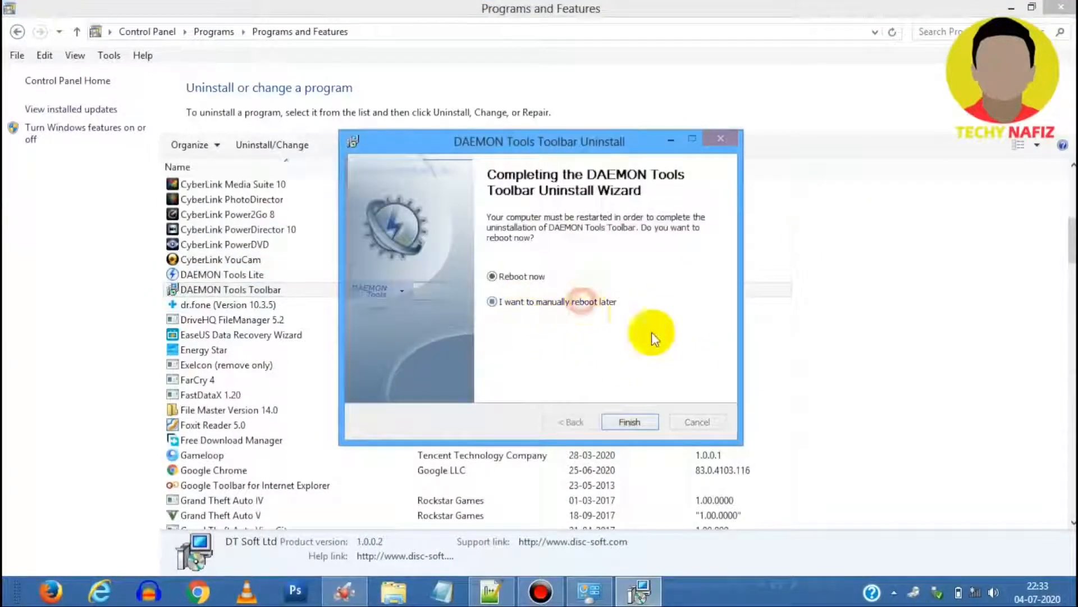
click(628, 422)
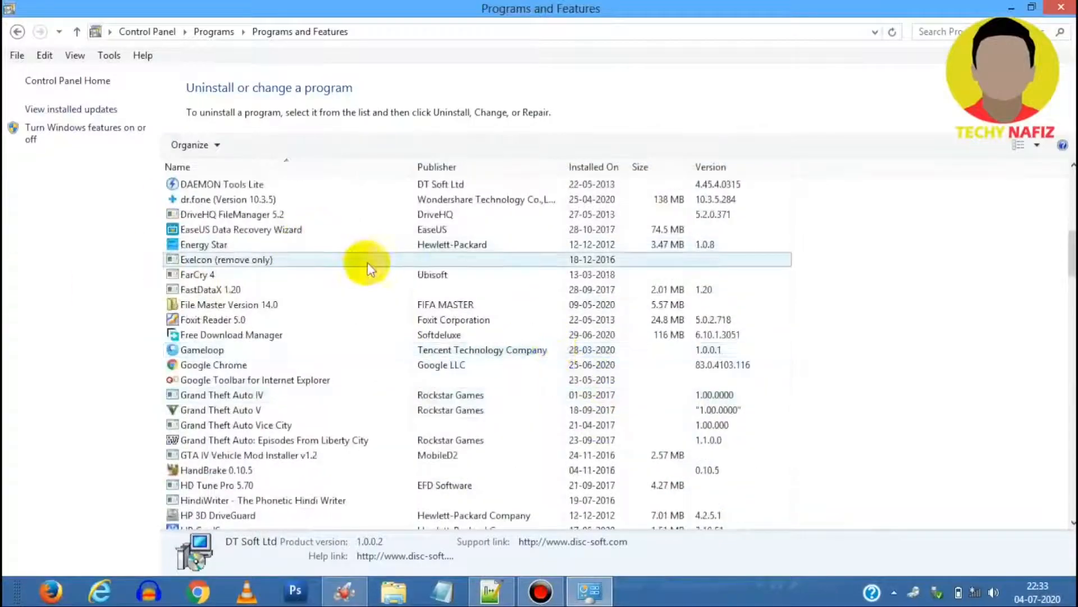
scroll(down, 3)
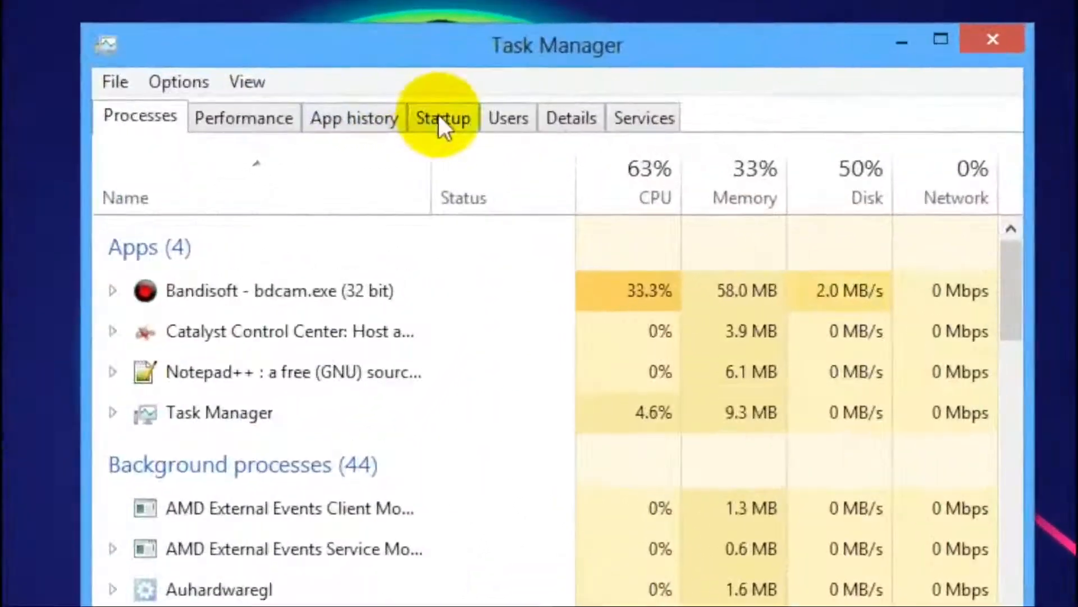
Disable RGSCLauncher in the Startup list and inspect the Wondershare Studio entry's file details
click(443, 118)
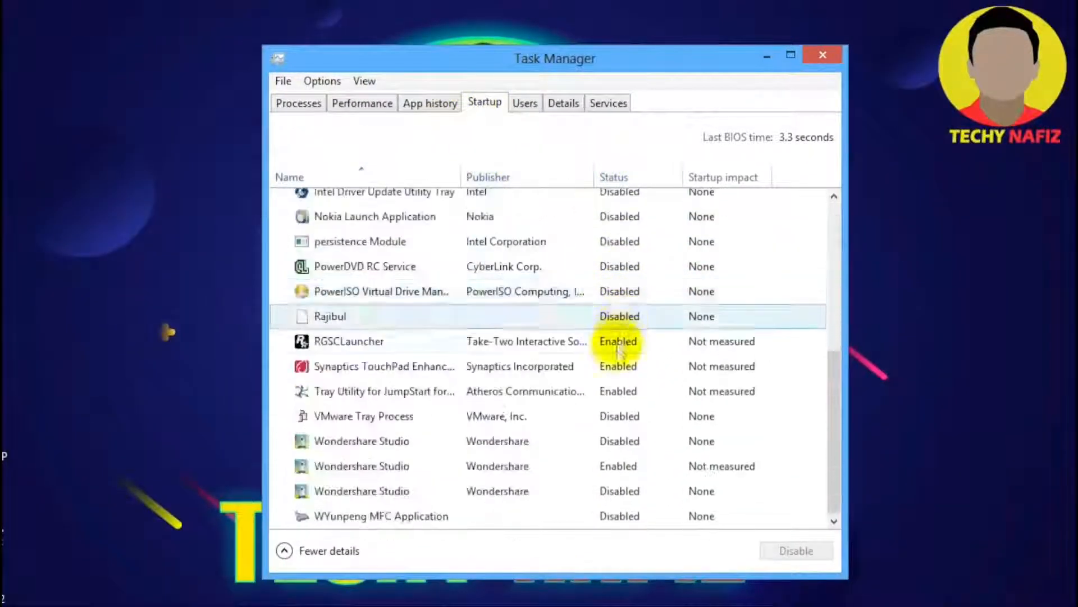
click(614, 176)
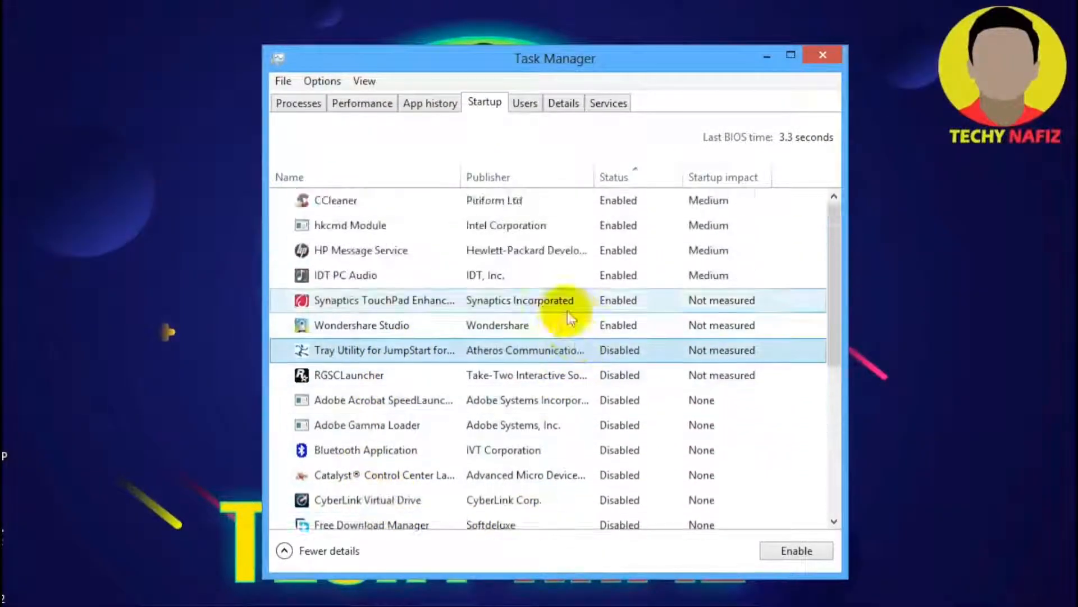
click(360, 325)
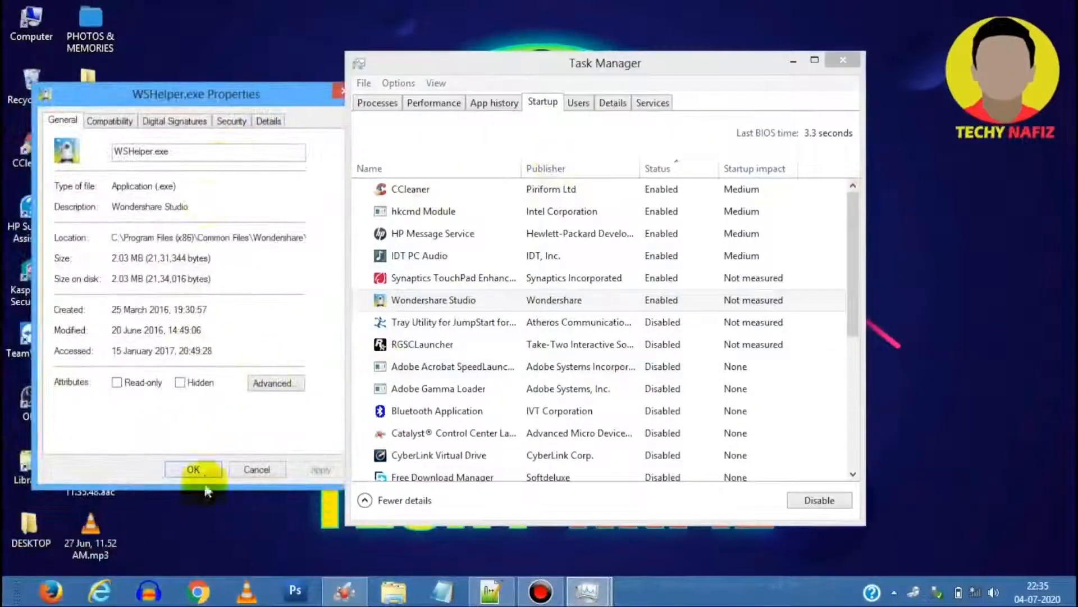
Sort the startup programs by name and close Task Manager
click(193, 469)
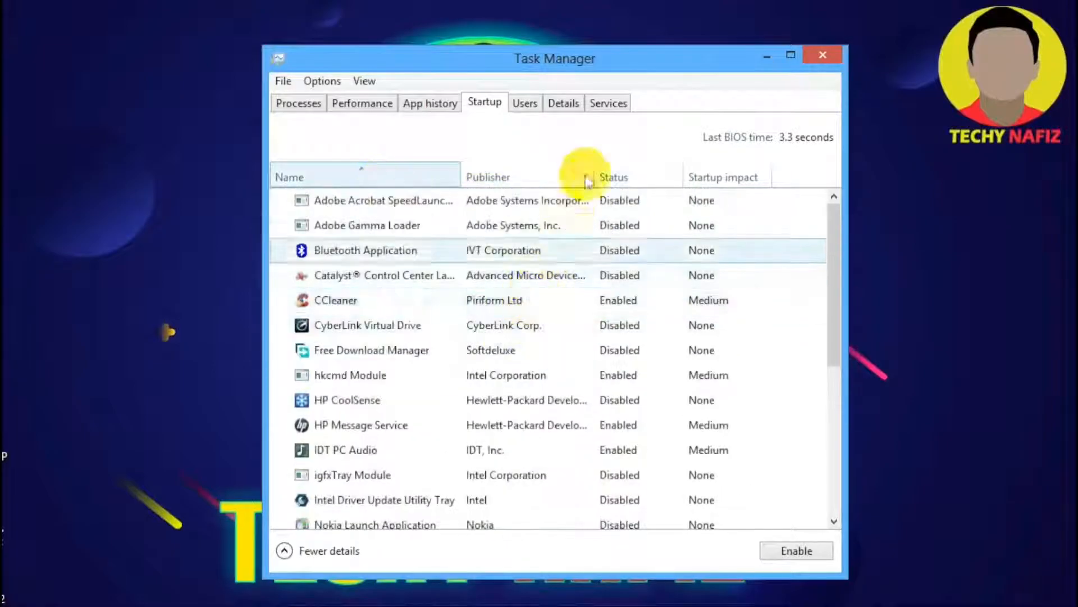
click(723, 177)
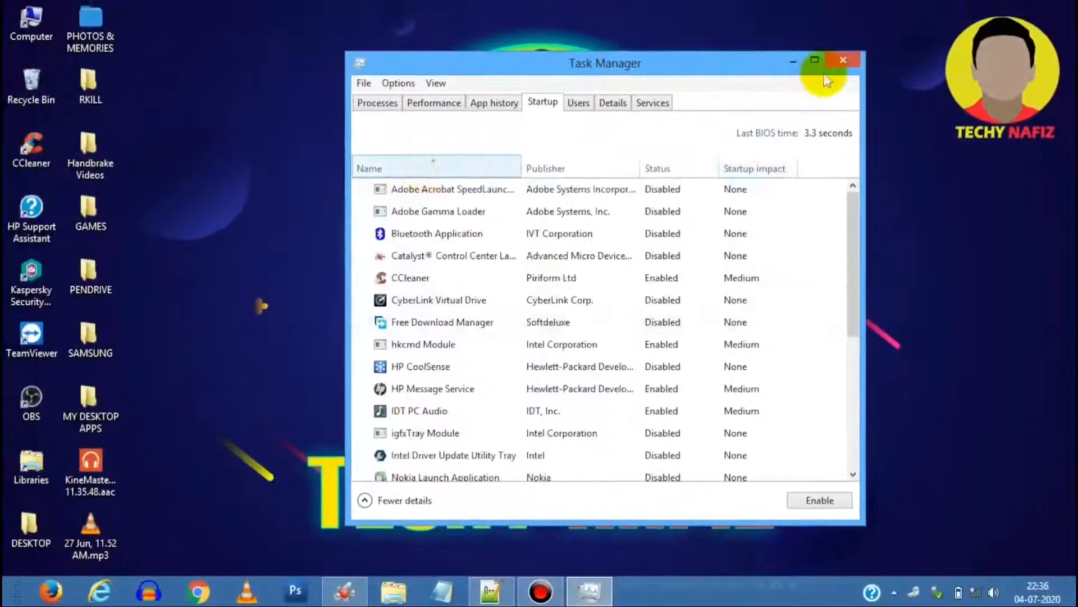
click(844, 59)
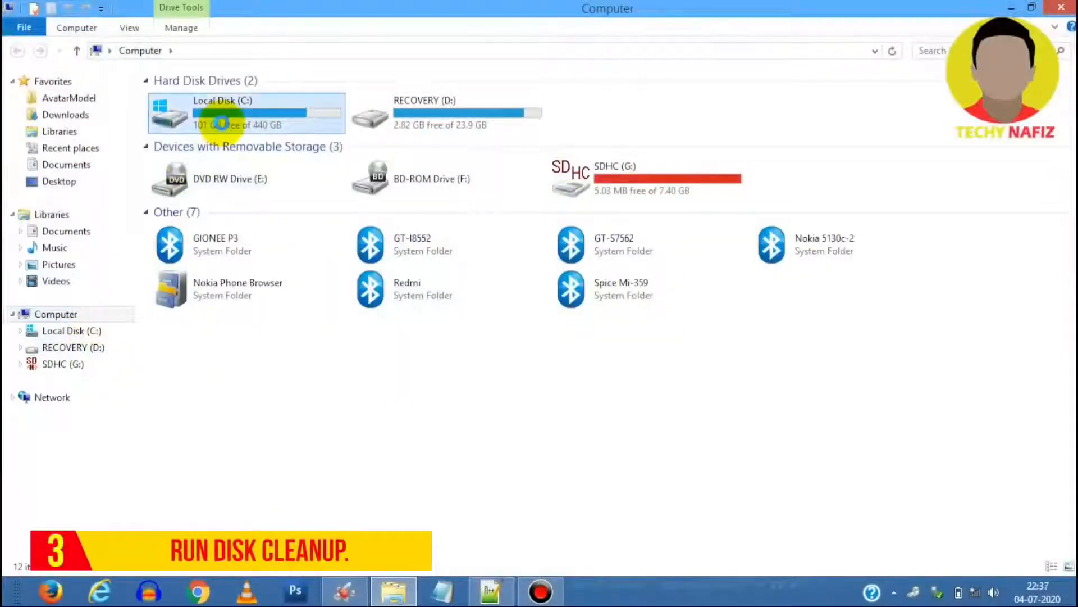
Run Disk Cleanup on Local Disk (C:) with the temporary file categories ticked
right_click(246, 114)
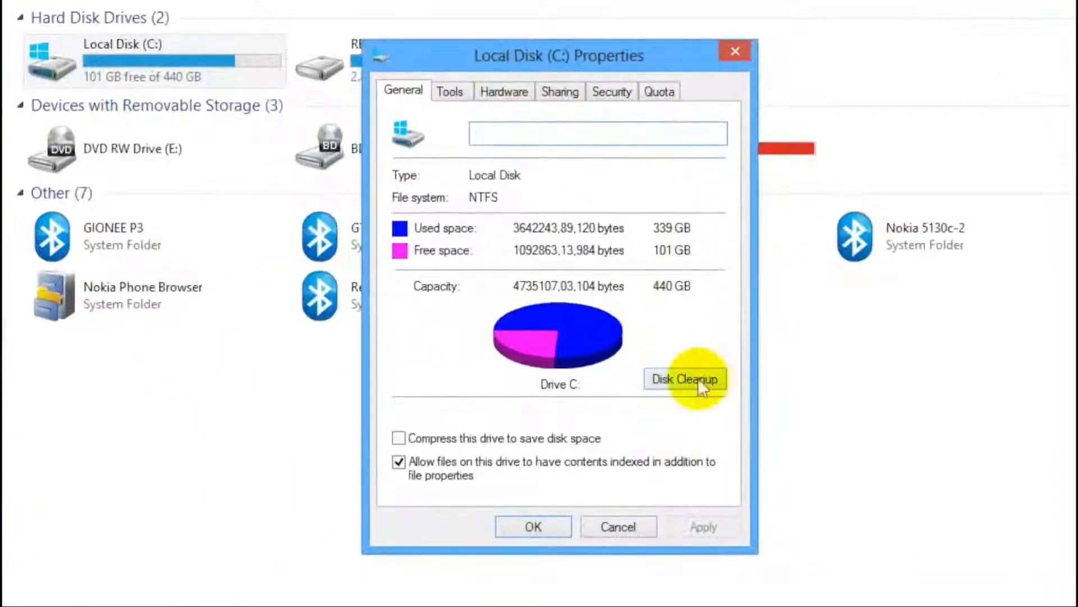
click(684, 378)
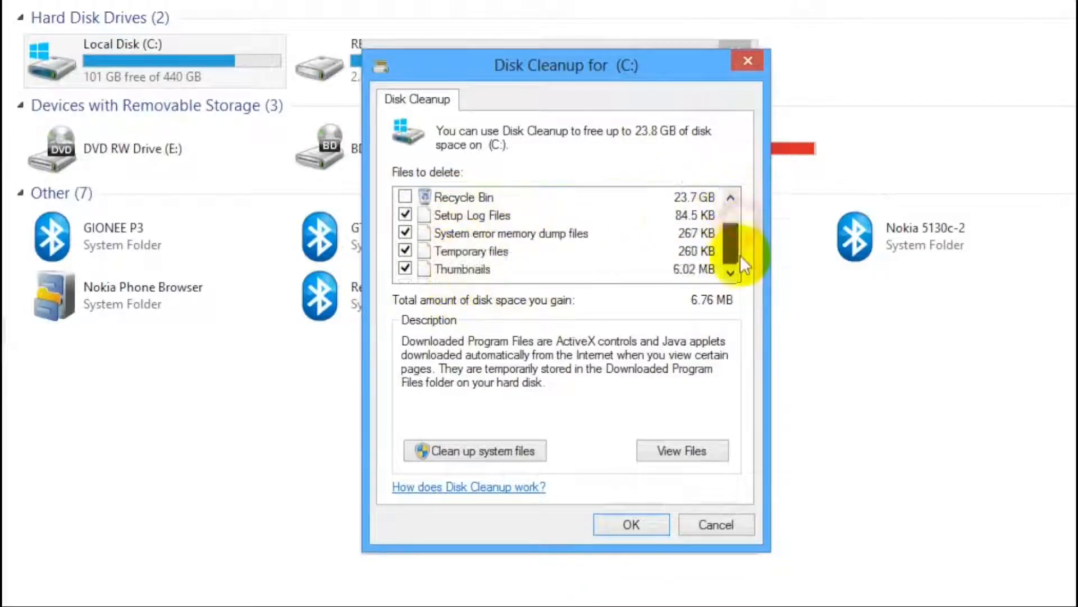
click(630, 524)
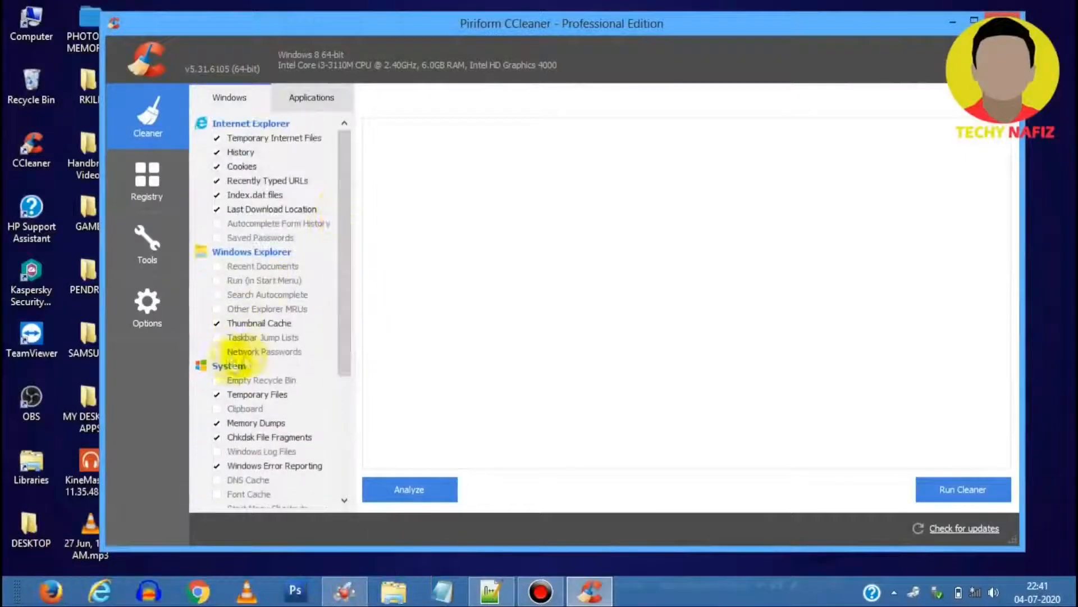
Delete the analysed junk files (about 141 MB) with CCleaner's cleaner
click(146, 244)
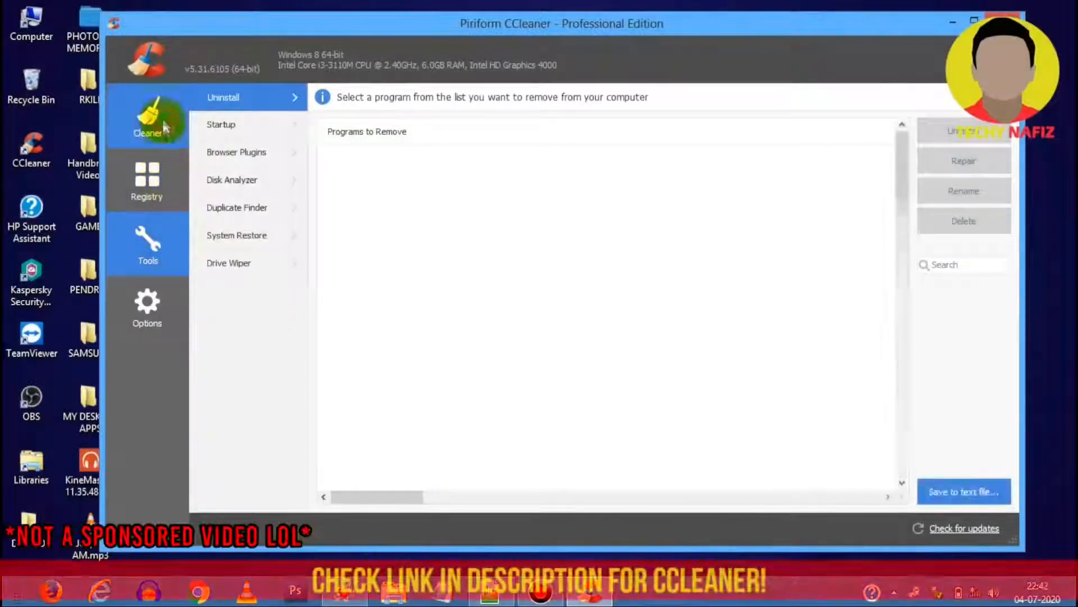
click(148, 120)
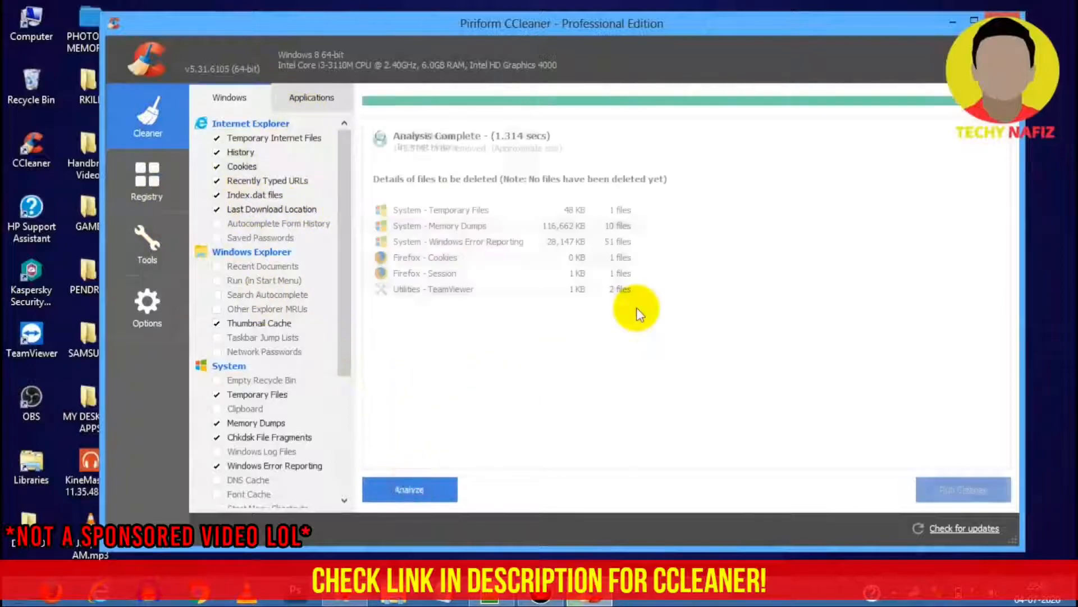
click(963, 489)
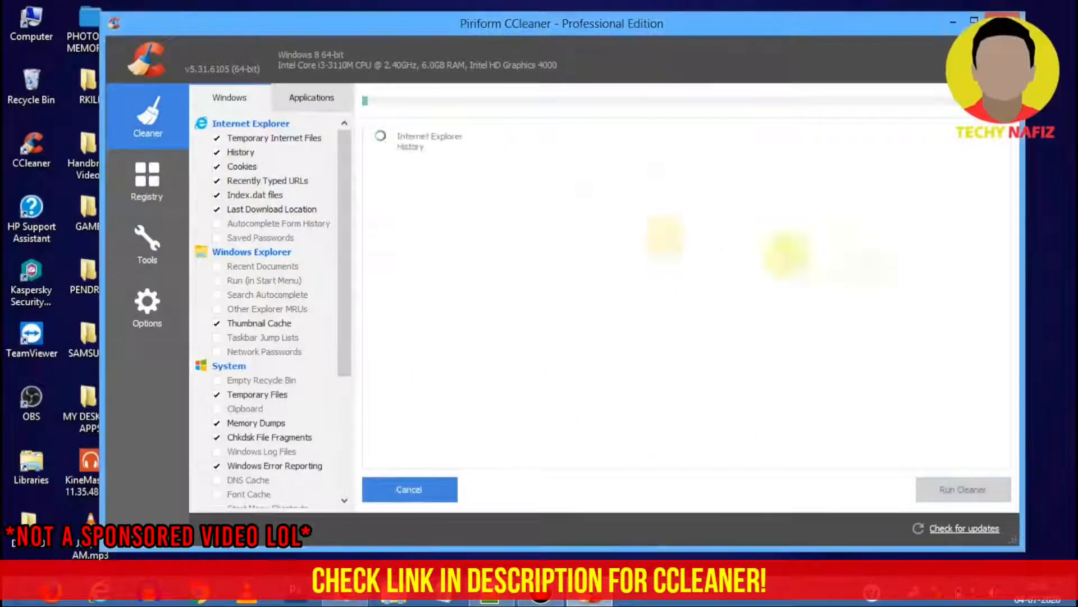
click(963, 488)
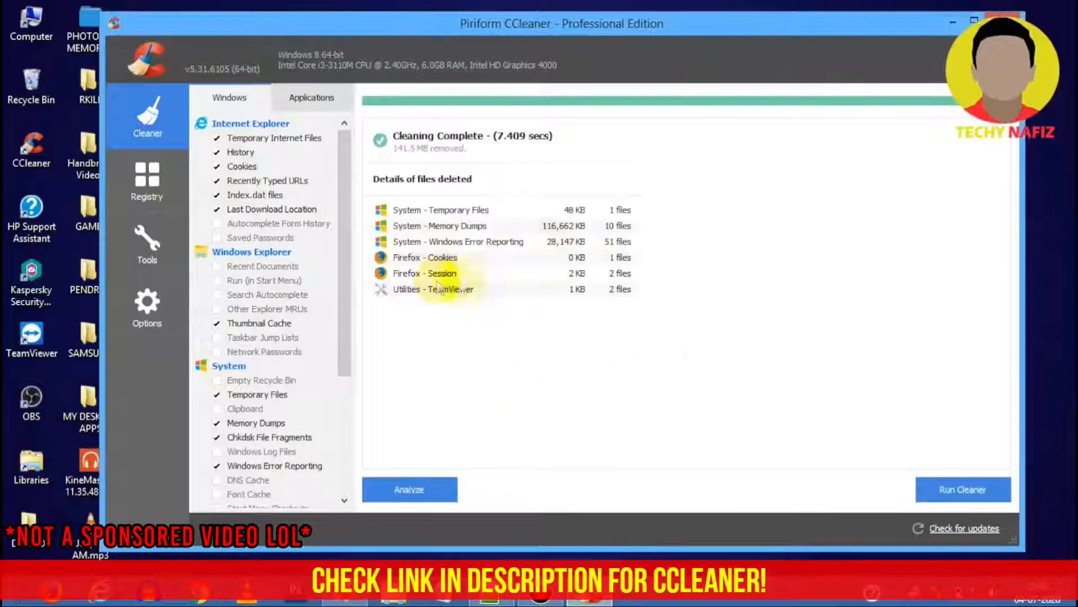
Browse CCleaner's Uninstall list, Disk Analyzer and System Restore tools
click(146, 244)
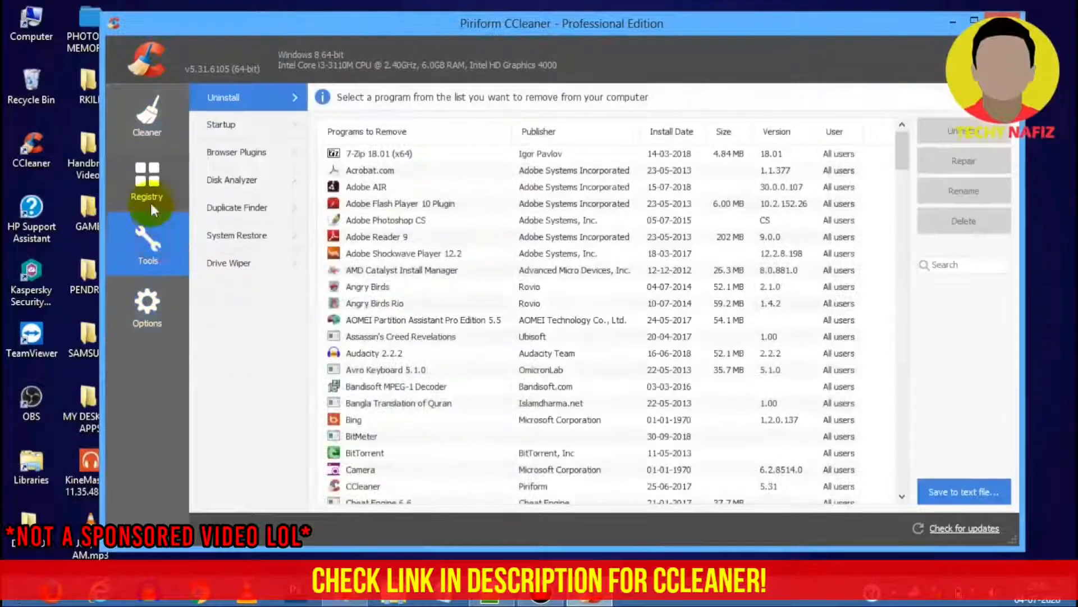
click(233, 180)
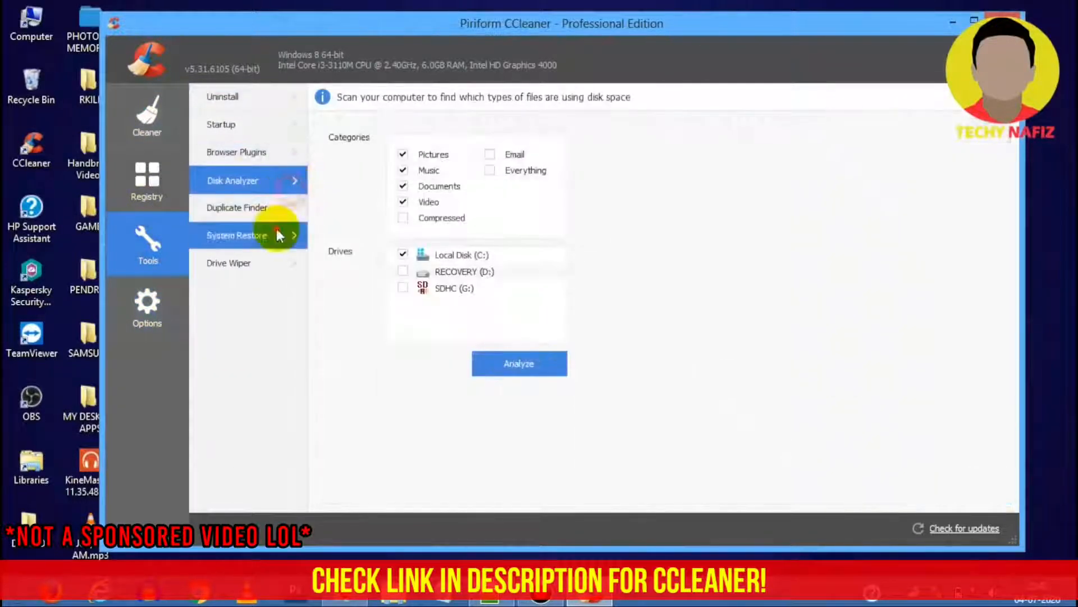
click(146, 114)
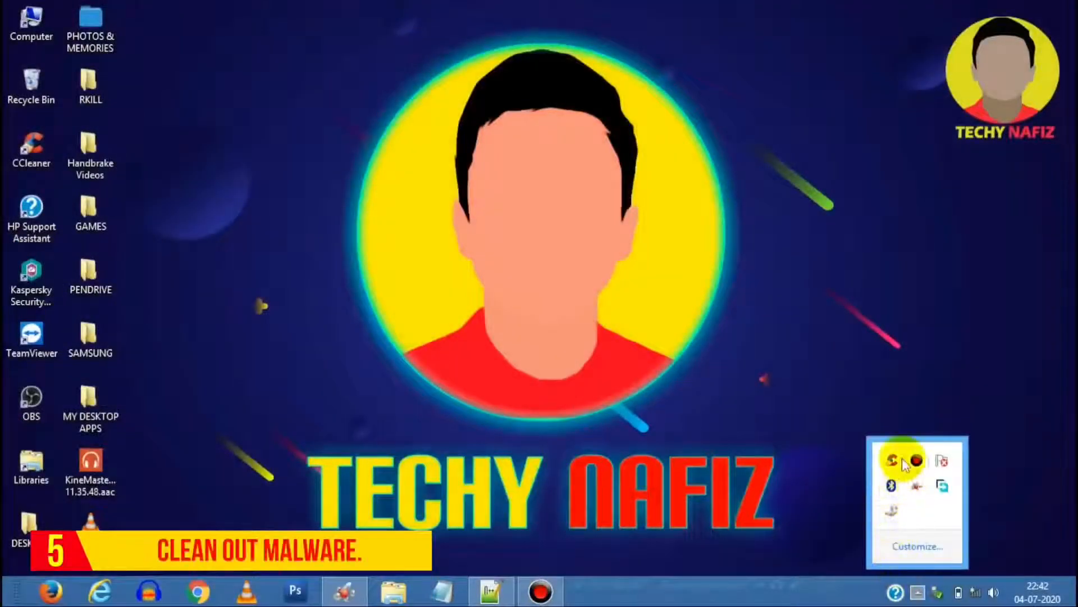
Open Kaspersky from the tray and resolve the detected Trojan threat in Notification Center
click(869, 512)
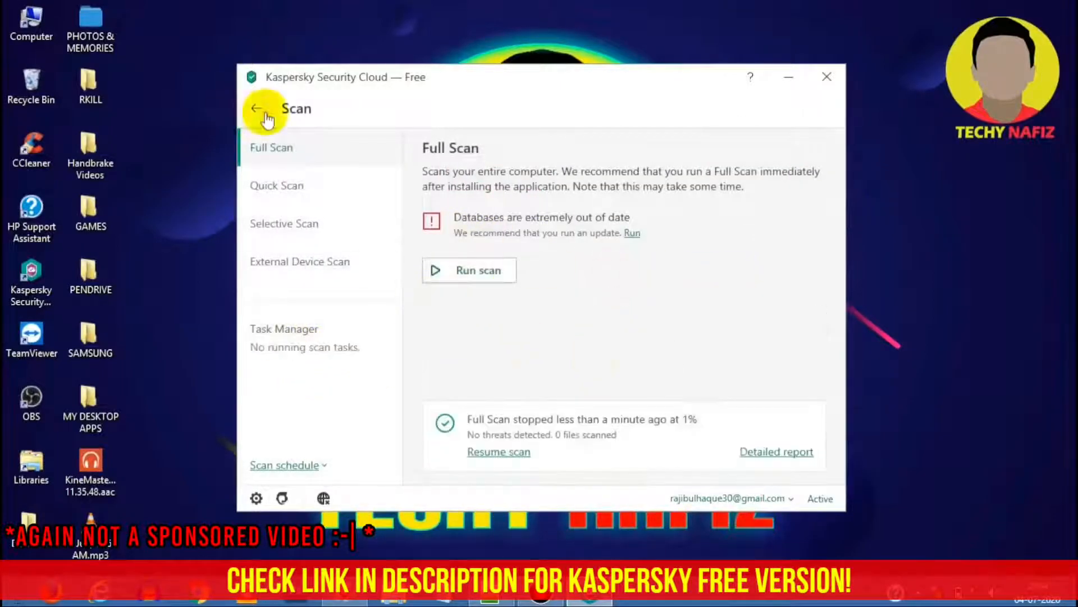
click(257, 109)
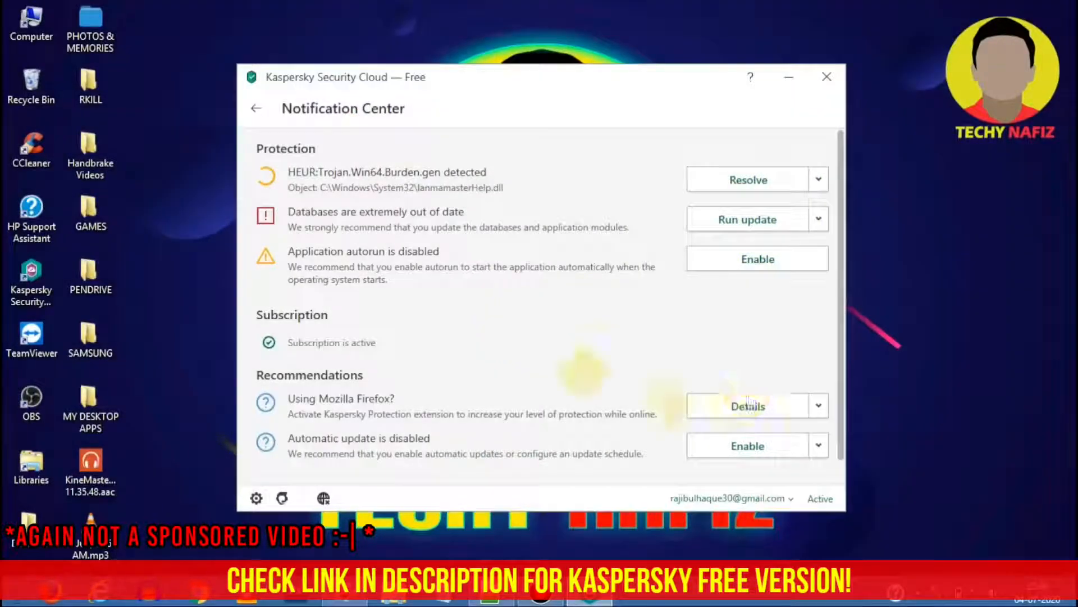
click(256, 108)
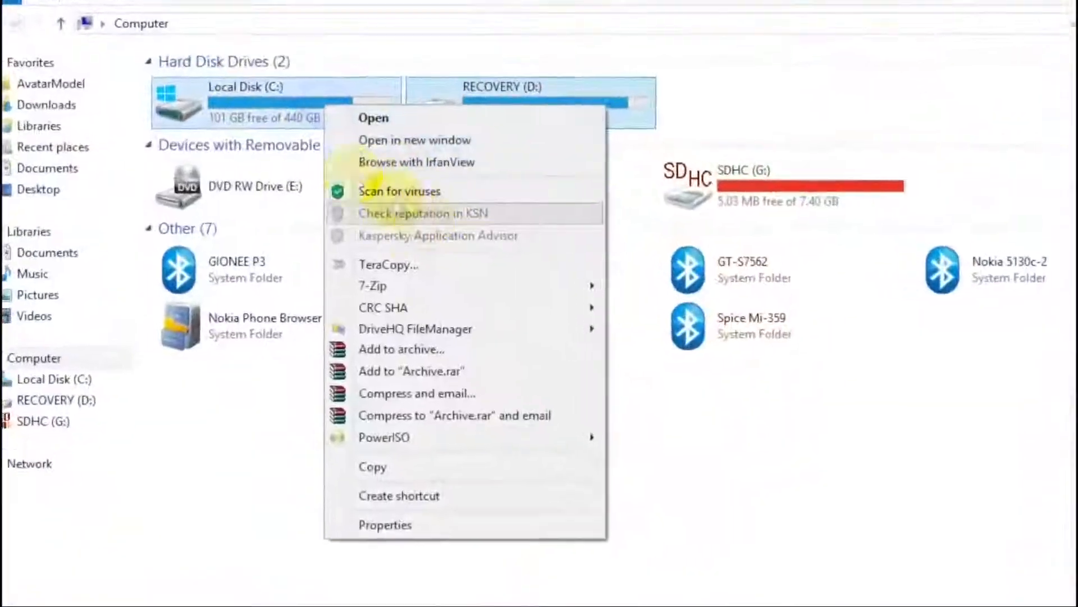
Start optimizing and defragmenting Local Disk (C:) from its Tools properties
click(385, 525)
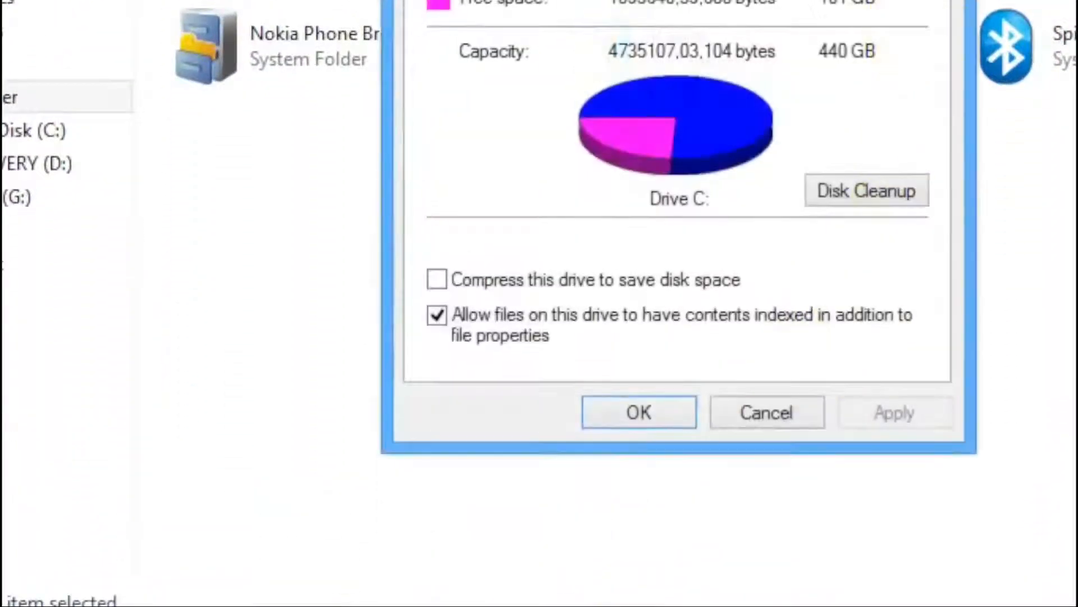
click(436, 84)
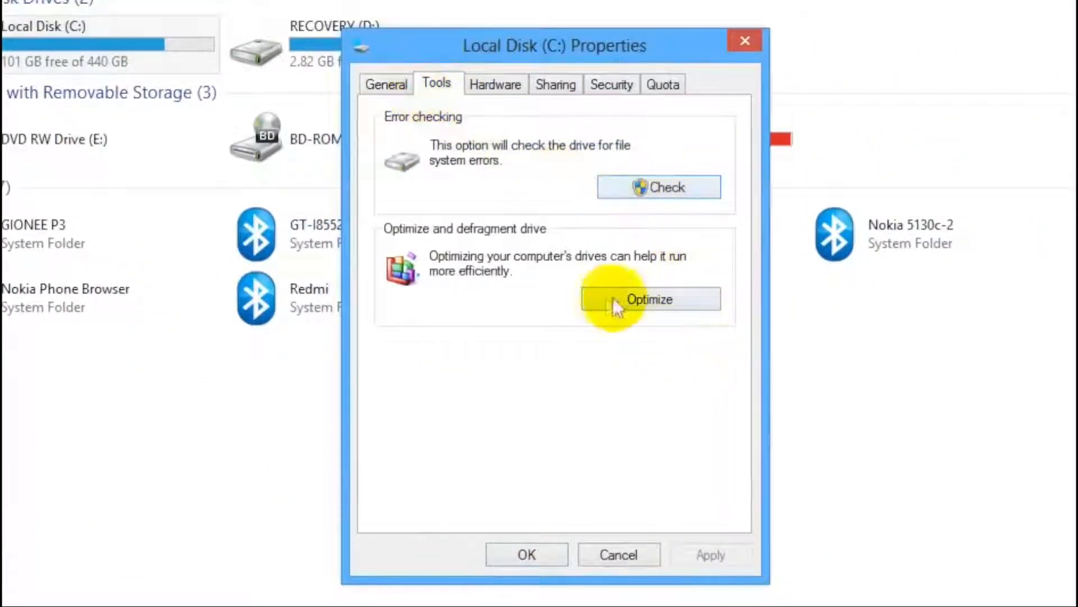
mouse_move(461, 286)
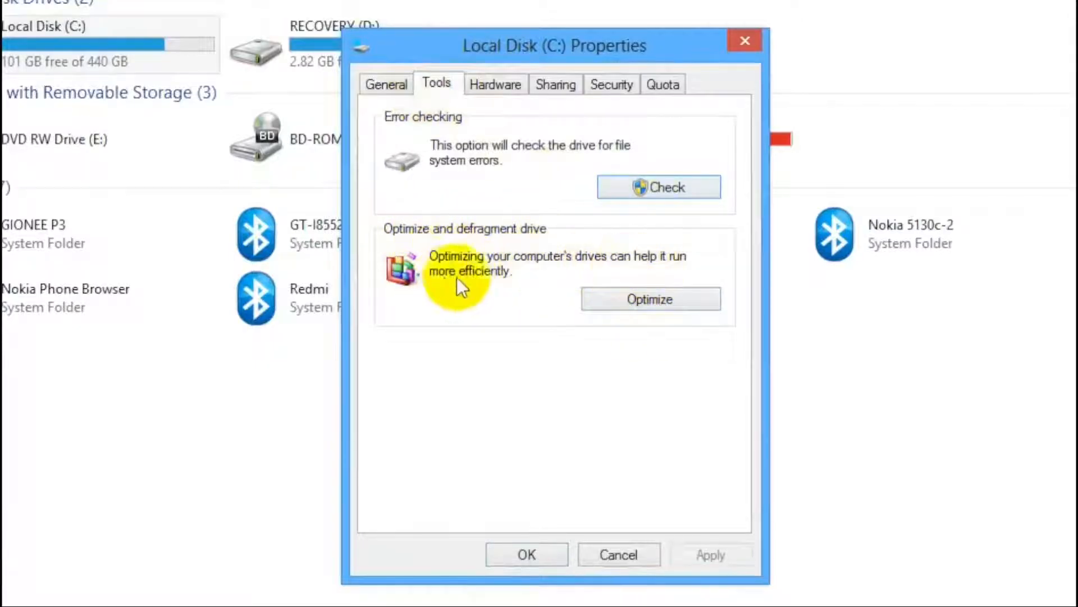
click(650, 299)
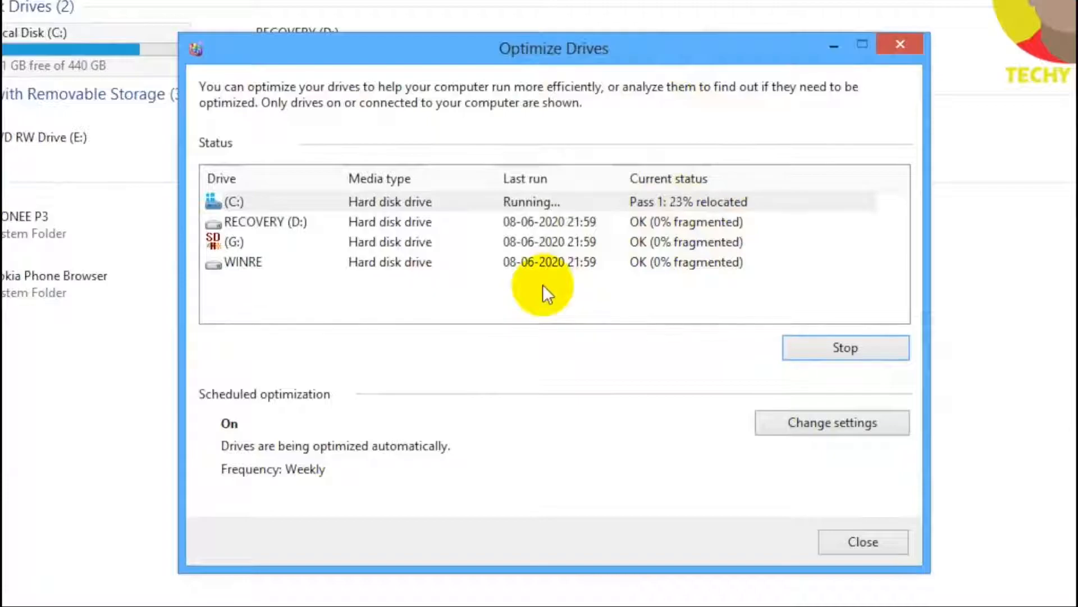
mouse_move(605, 402)
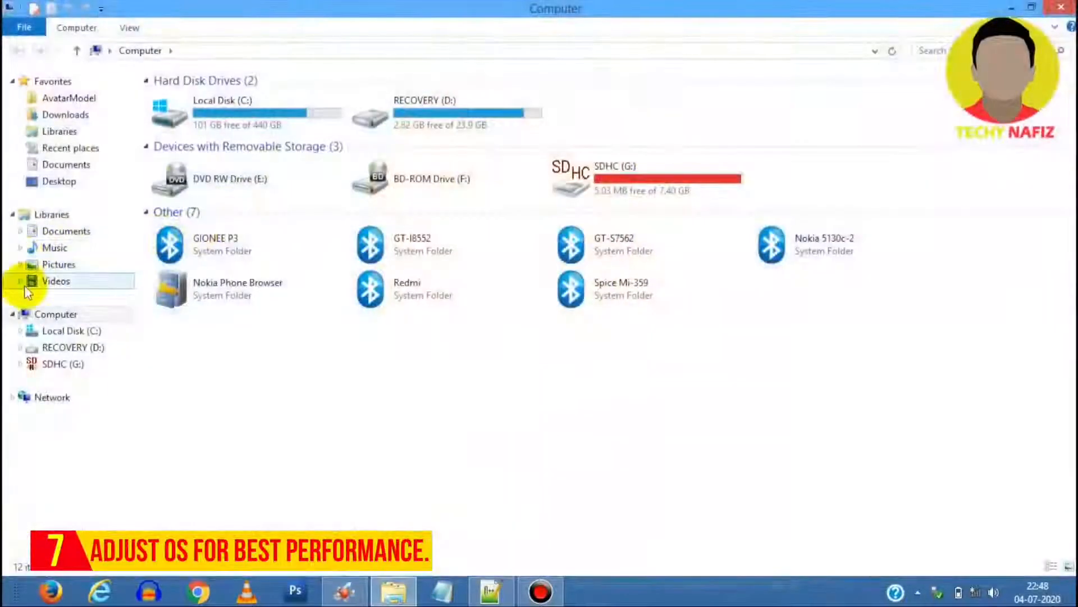
Set Performance Options to 'Adjust for best performance' via Advanced system settings and apply
right_click(55, 314)
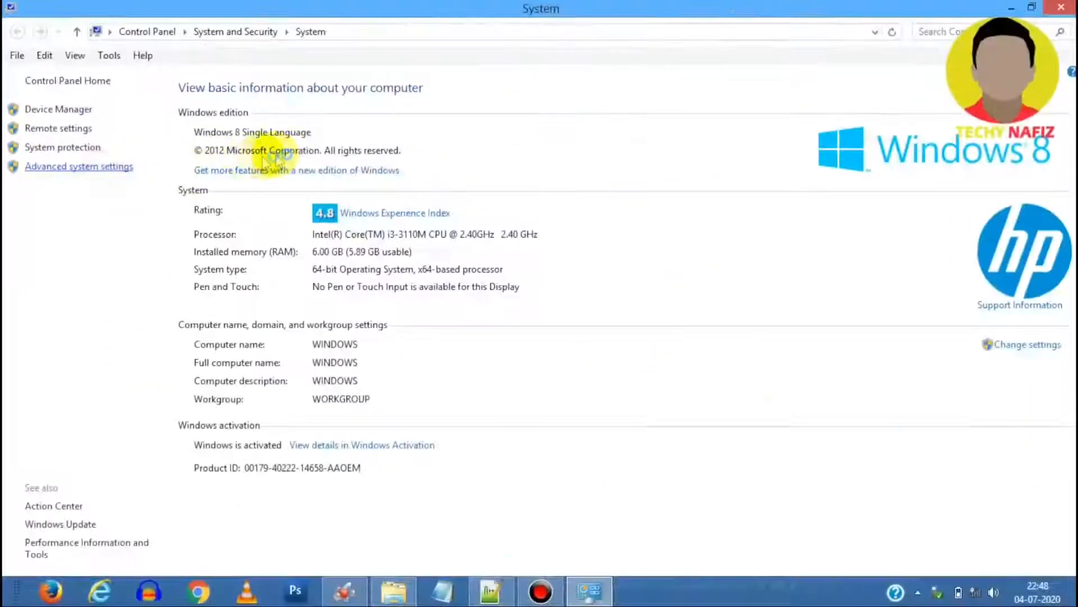
click(79, 166)
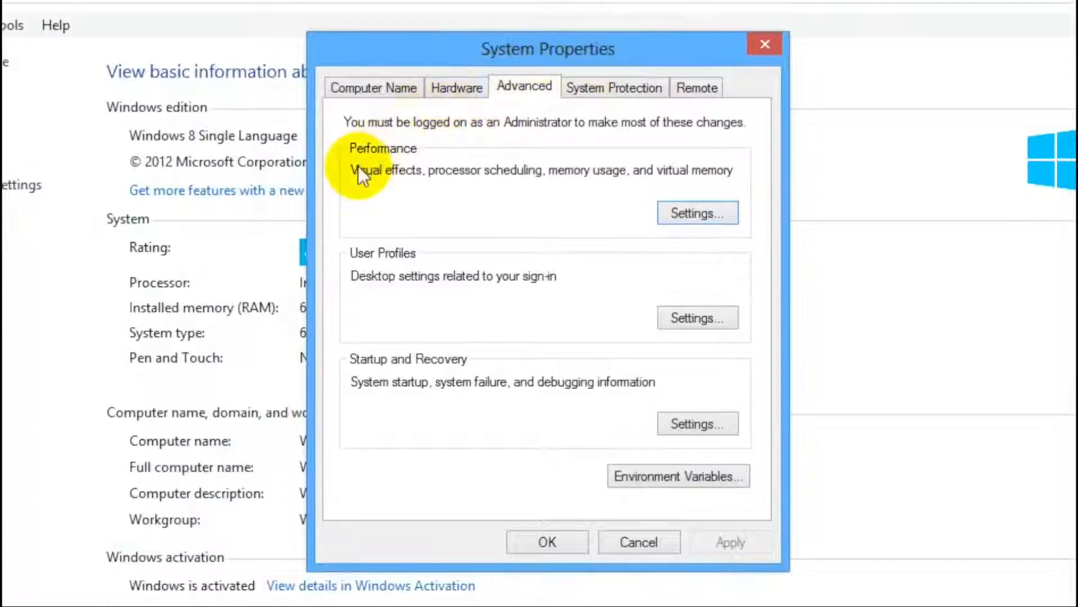
mouse_move(739, 178)
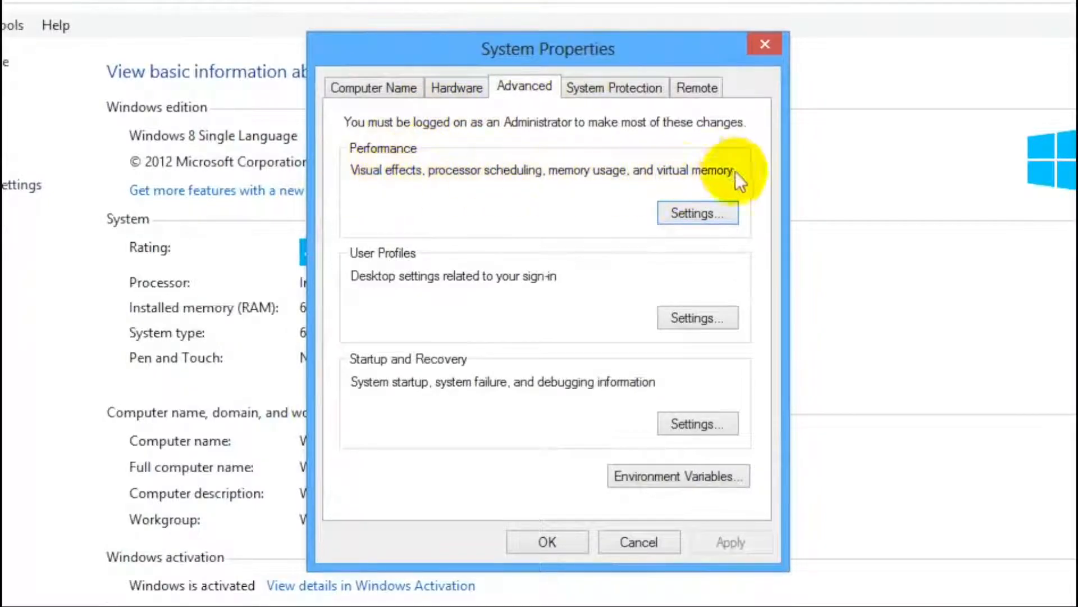
click(697, 213)
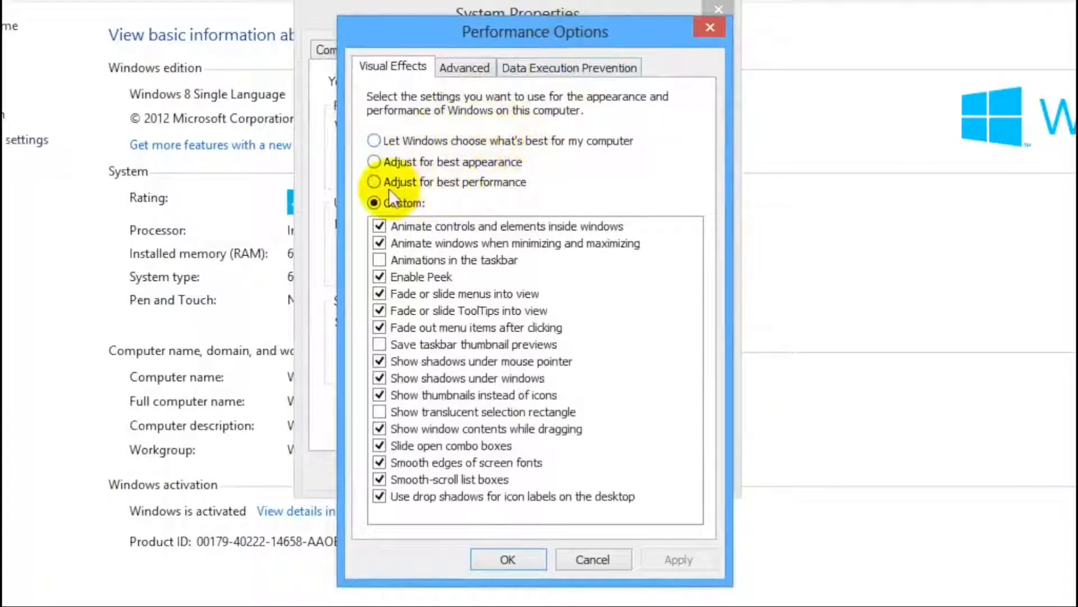
click(373, 182)
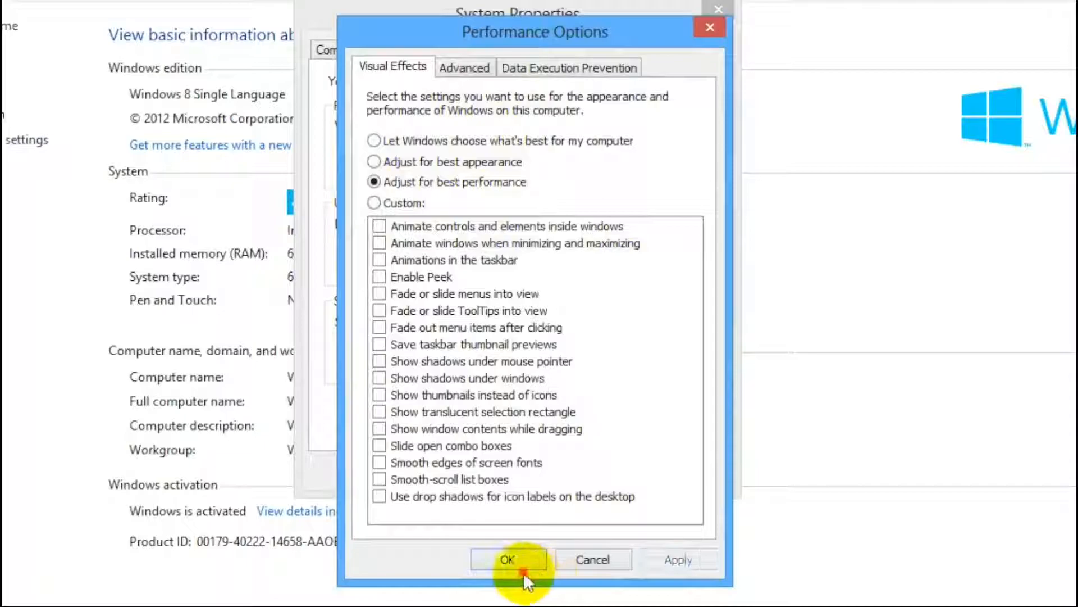
click(508, 560)
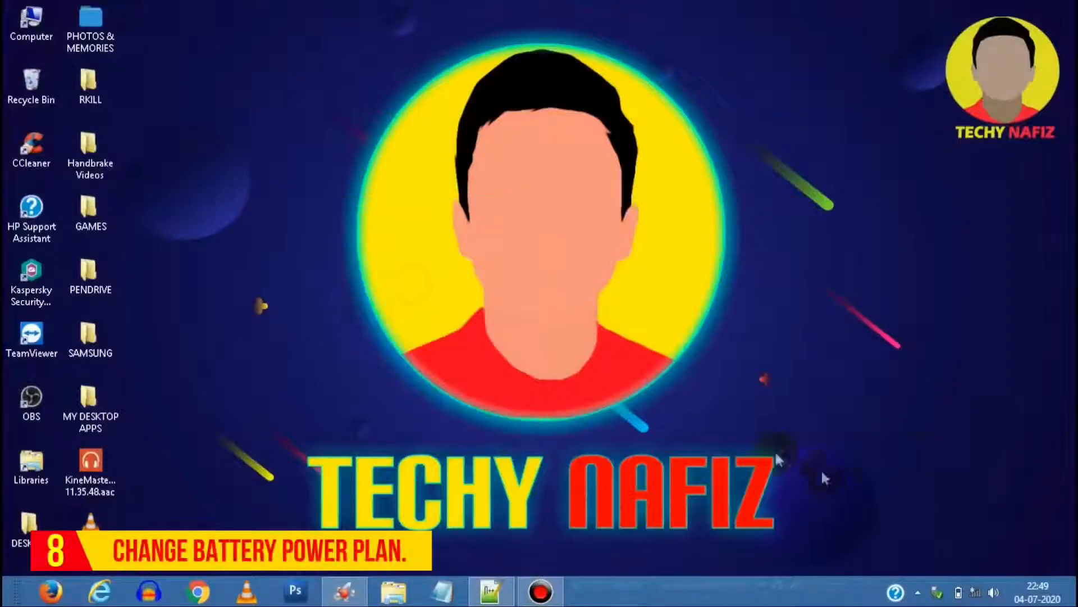
mouse_move(952, 574)
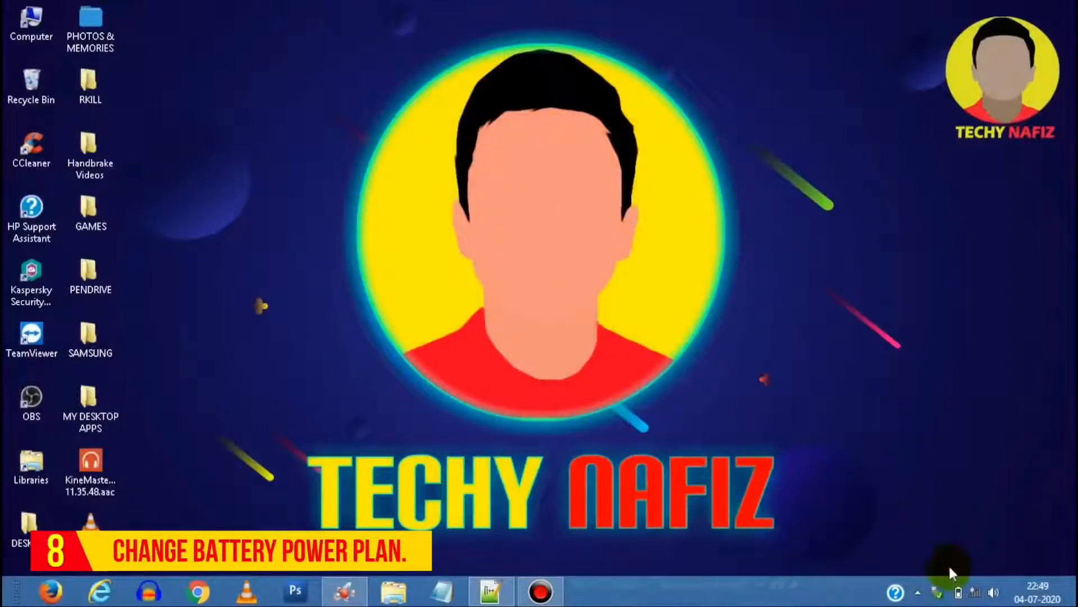
Open the full power plan list from the battery icon and select a Gaming Mode plan
click(958, 592)
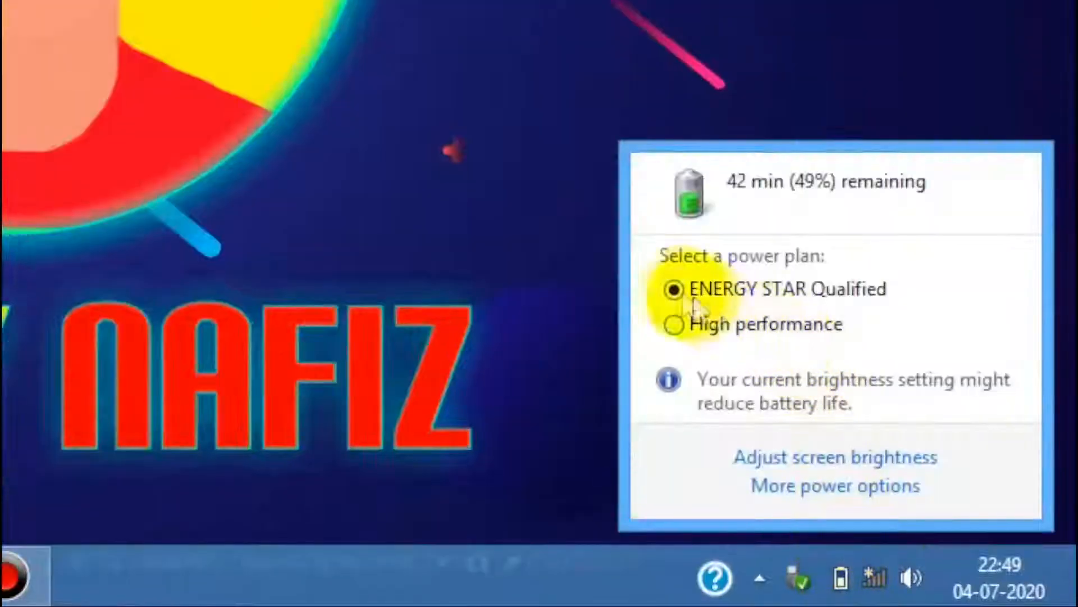
click(835, 485)
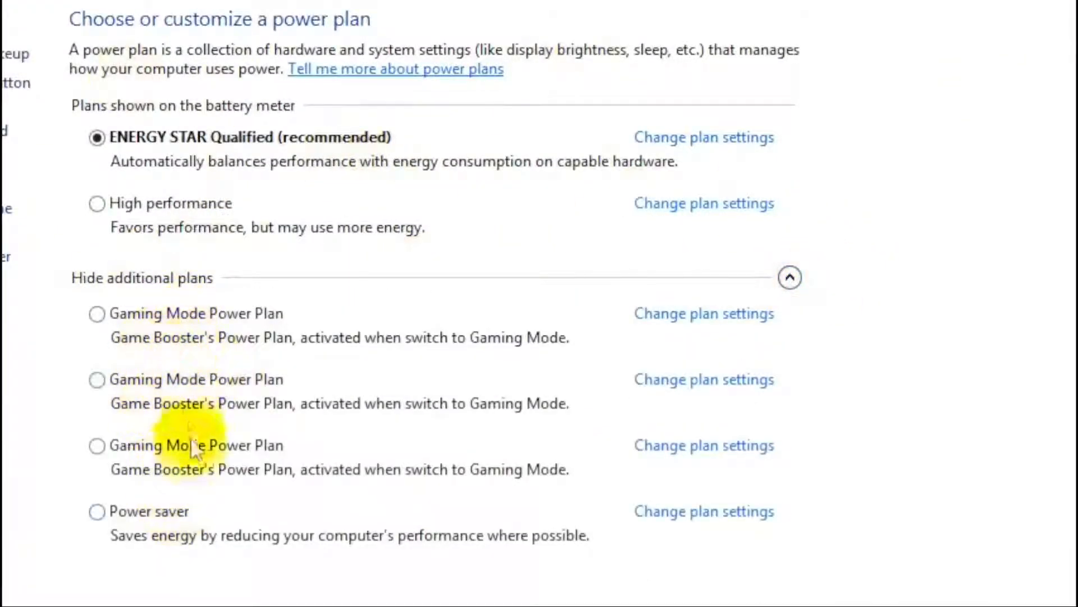
click(97, 204)
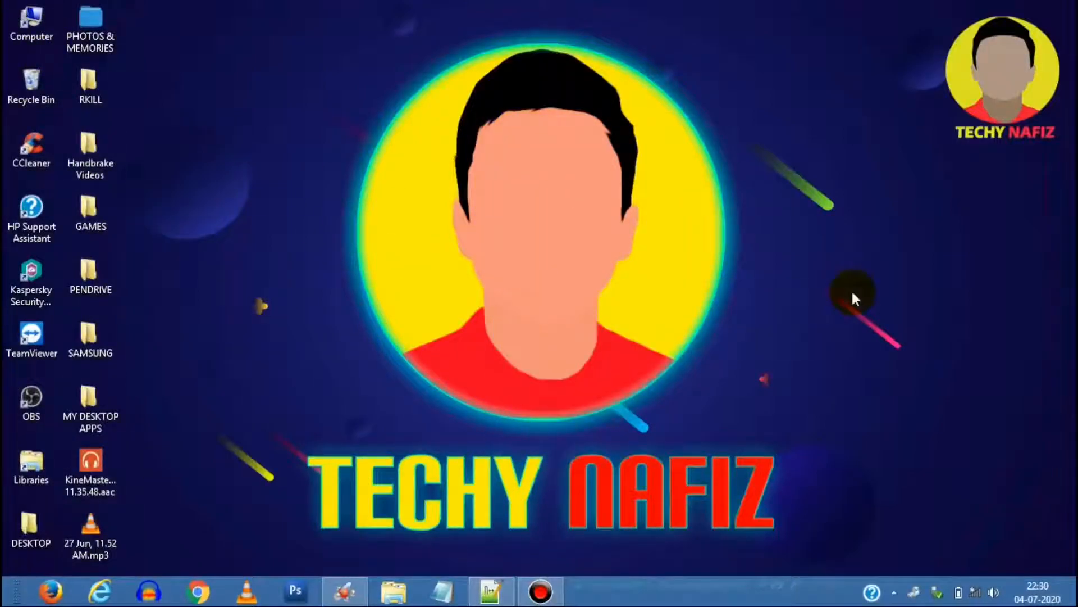
mouse_move(574, 267)
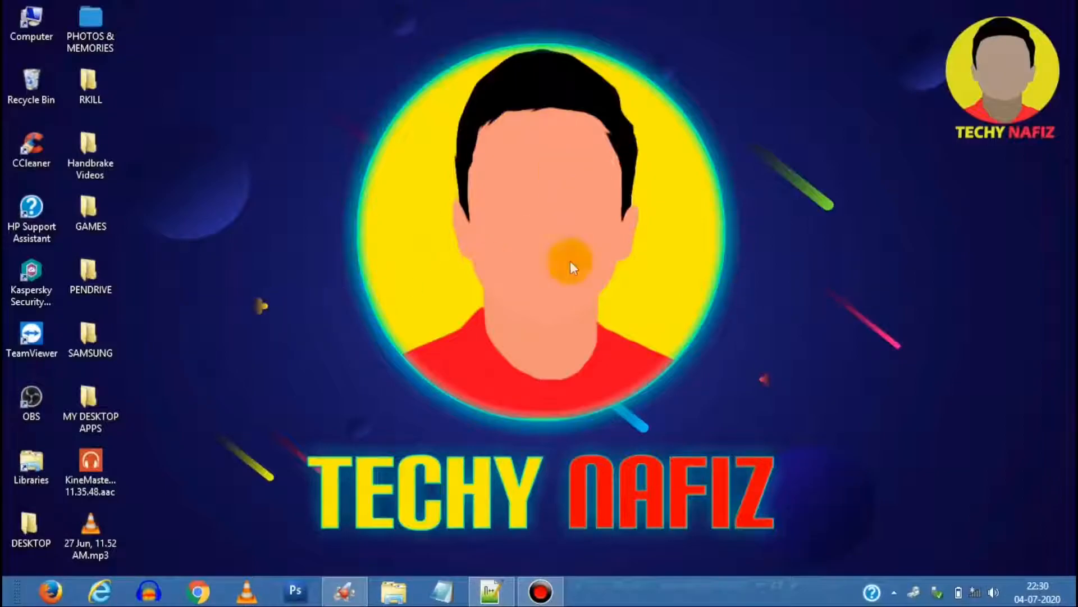
mouse_move(661, 262)
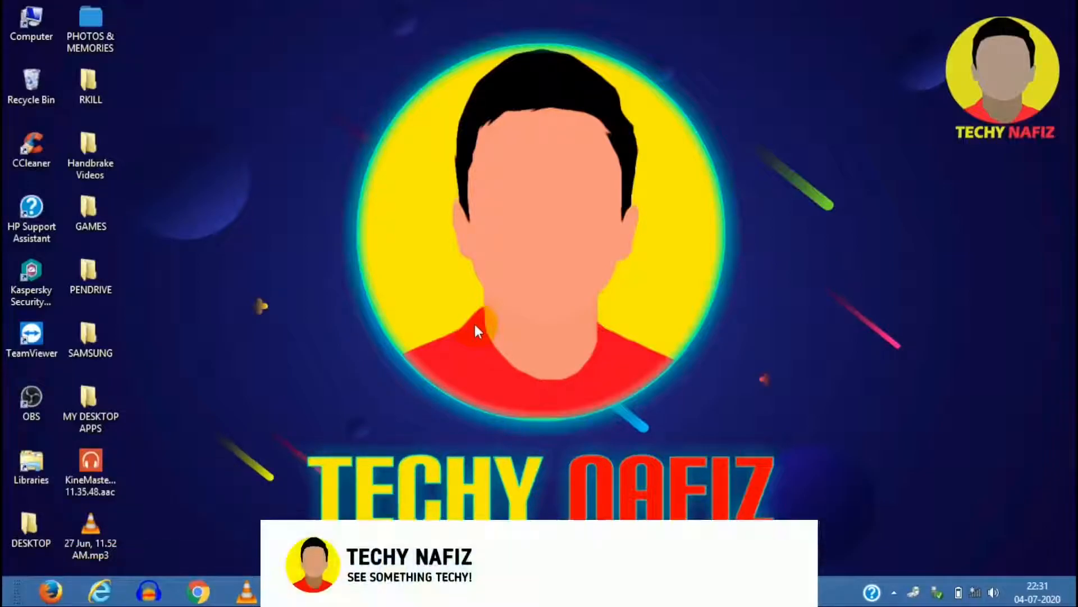
Bring up the desktop's right-click menu to refresh it
right_click(478, 330)
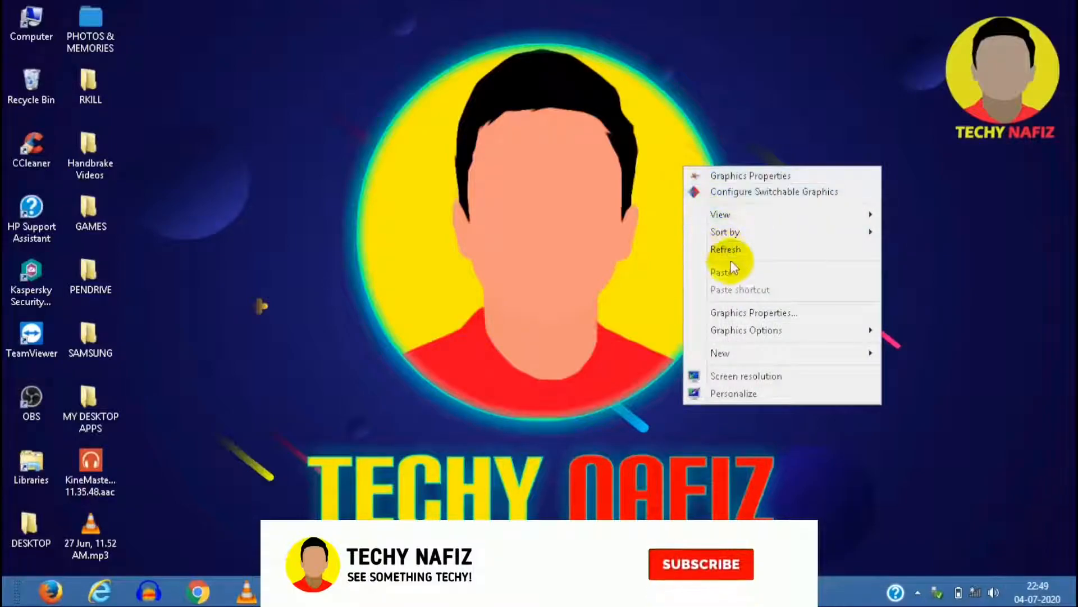